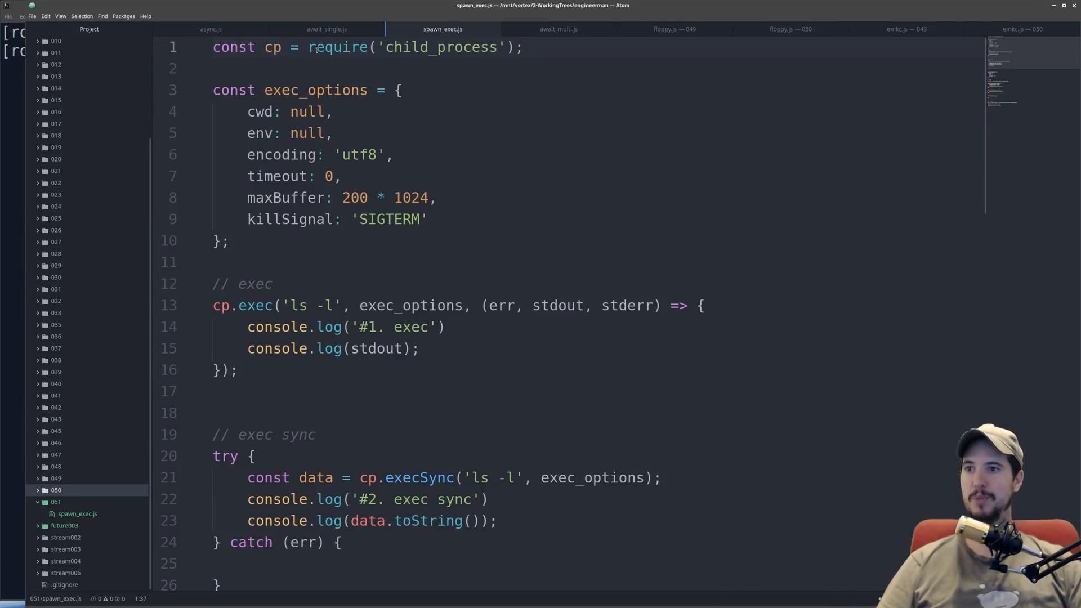
# Highlight words in the exec call, including the exec_options argument, then deselect the options block
pyautogui.click(524, 47)
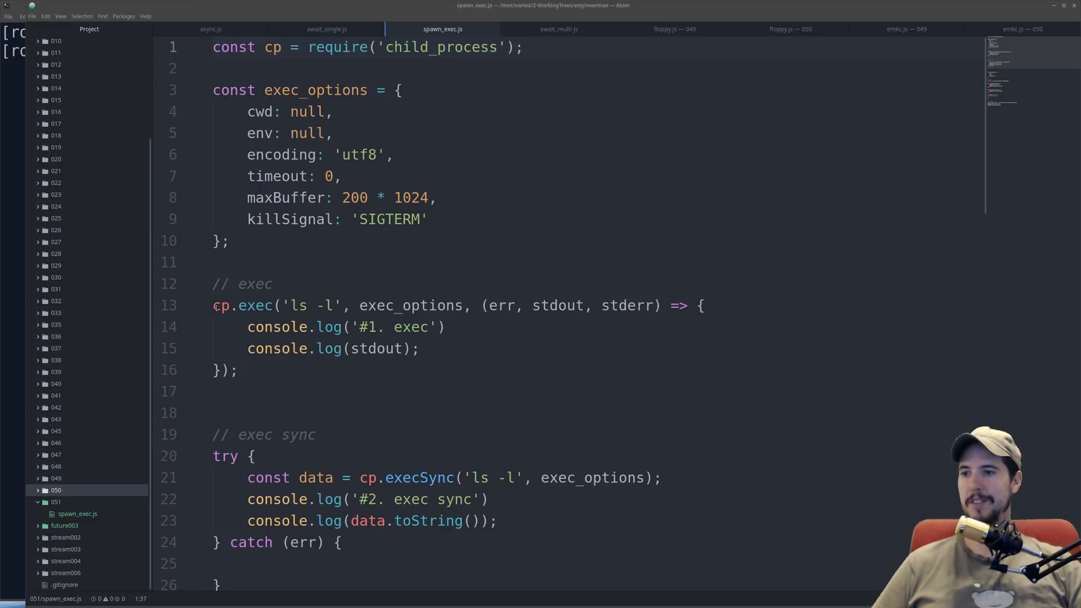
pyautogui.doubleClick(242, 305)
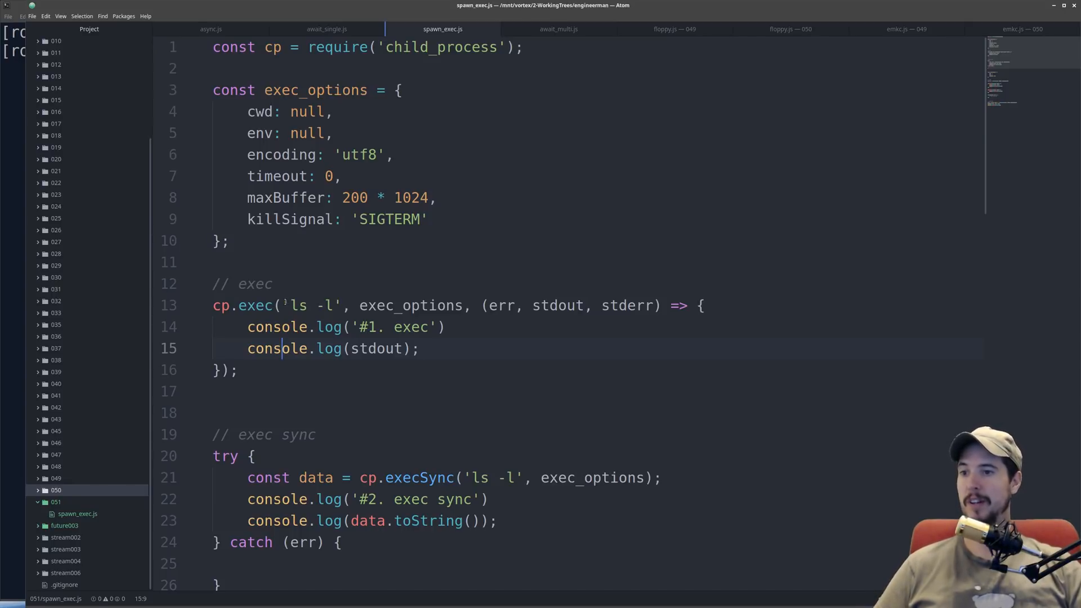
pyautogui.doubleClick(310, 305)
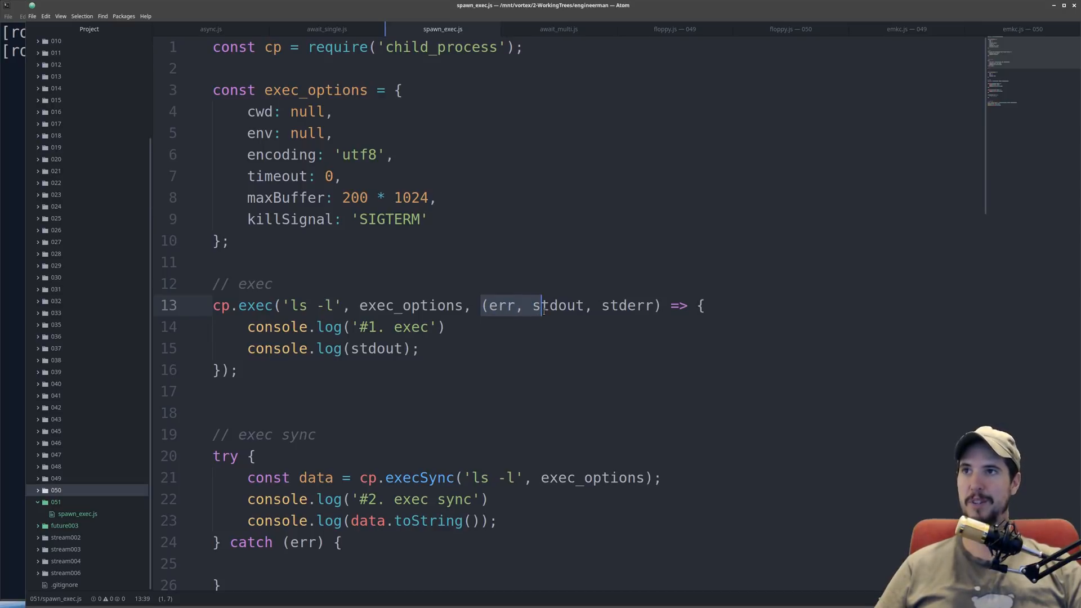
pyautogui.doubleClick(557, 305)
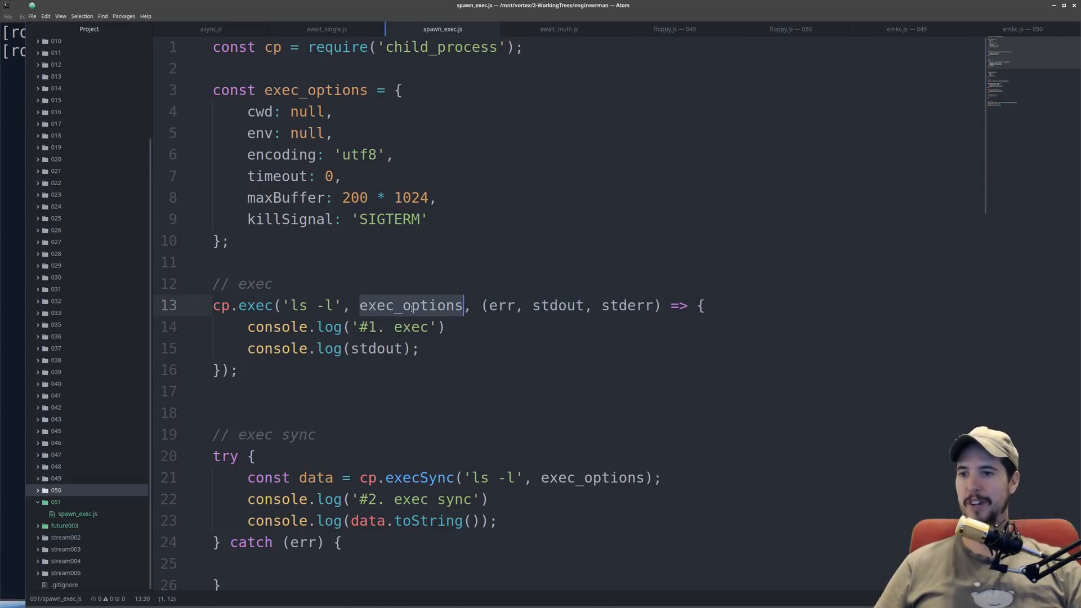
pyautogui.doubleClick(410, 305)
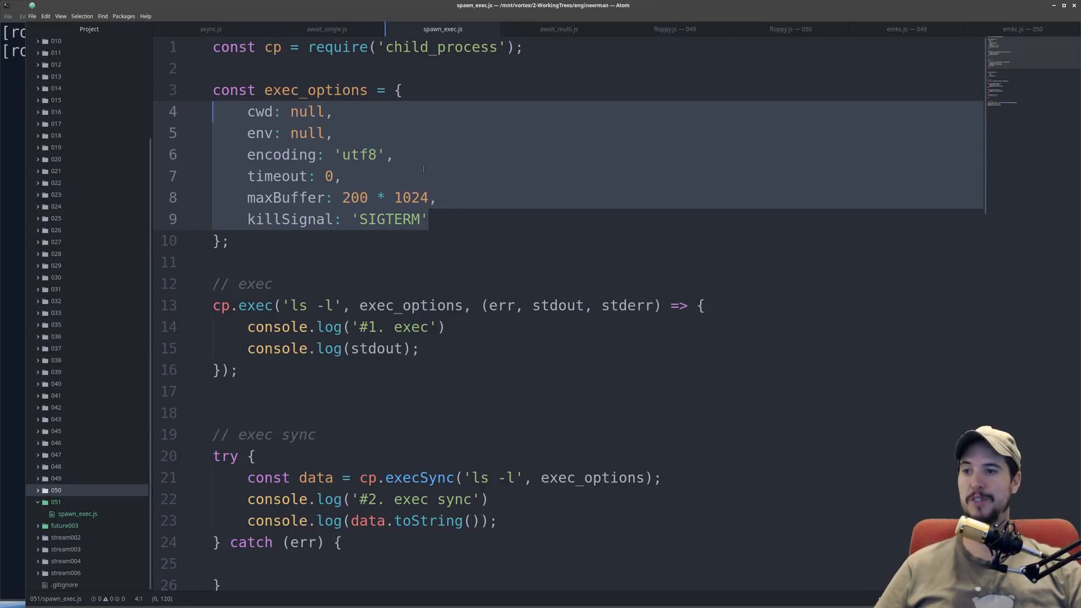
pyautogui.click(265, 111)
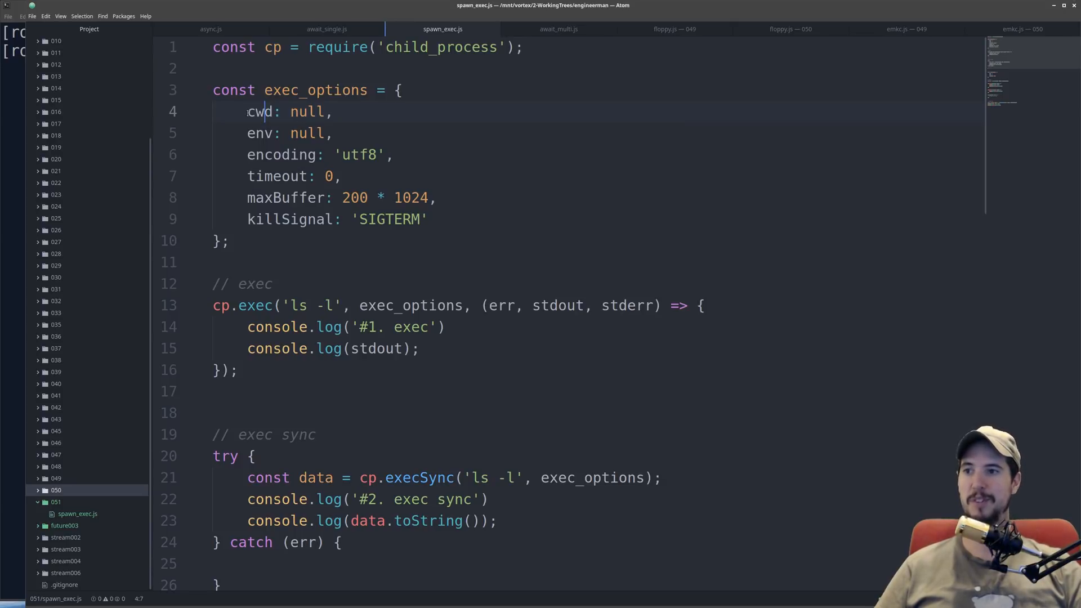
pyautogui.doubleClick(261, 111)
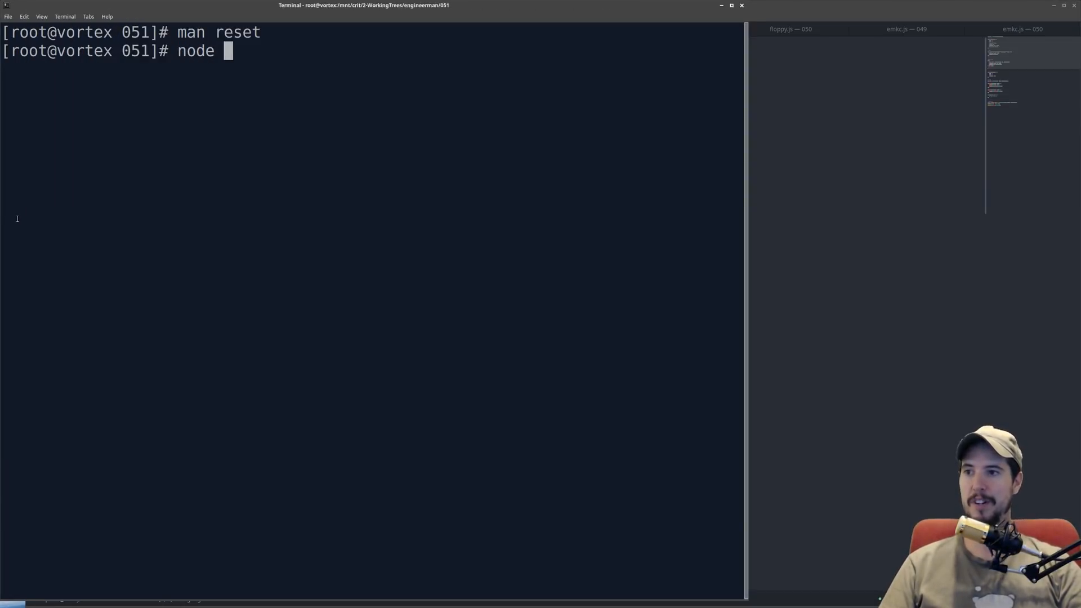
# Run spawn_exec.js with node, printing listings in order #2, #4, #3, #1
pyautogui.write('spawn_exec.js spawn_exec.js')
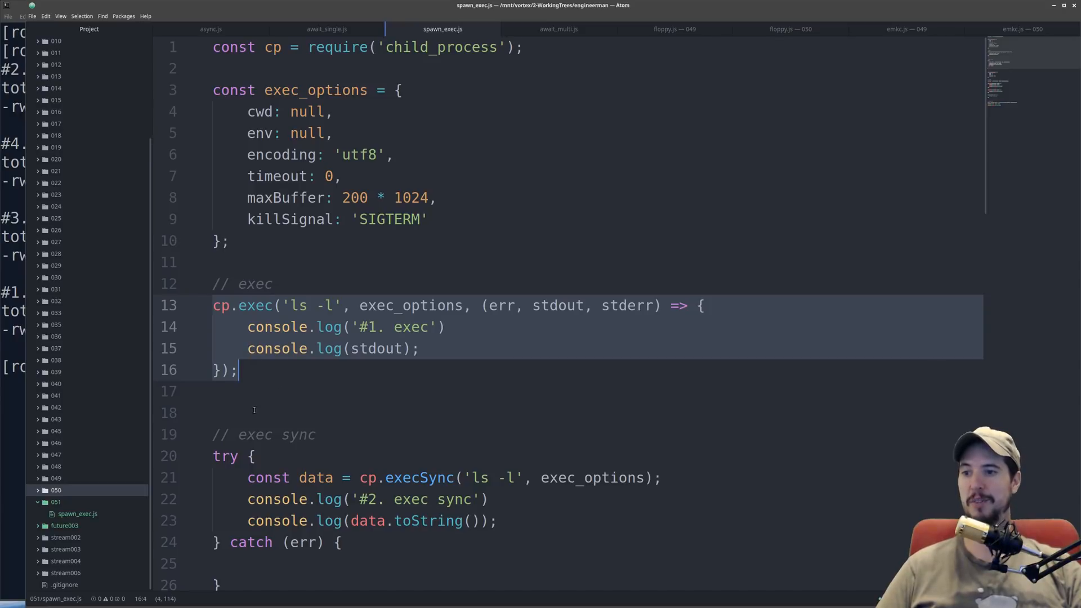
pyautogui.click(227, 412)
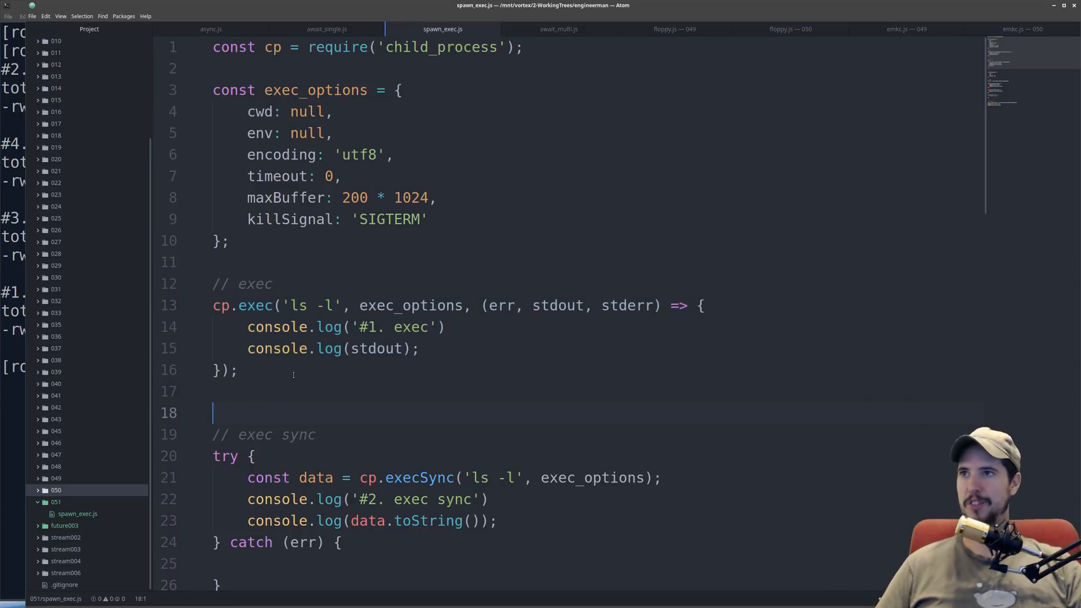
pyautogui.scroll(-3)
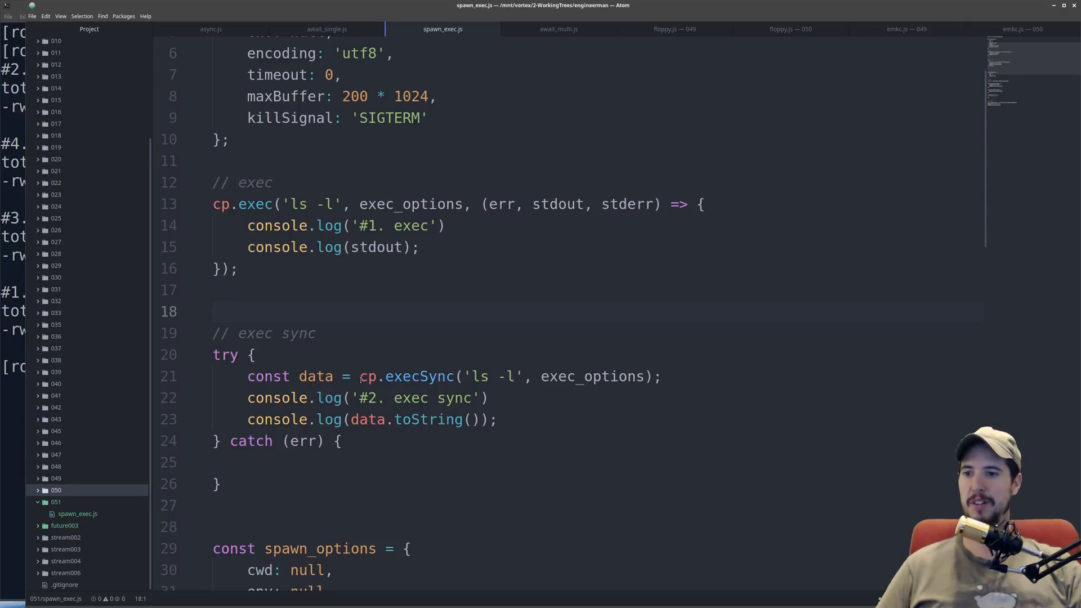
pyautogui.doubleClick(481, 377)
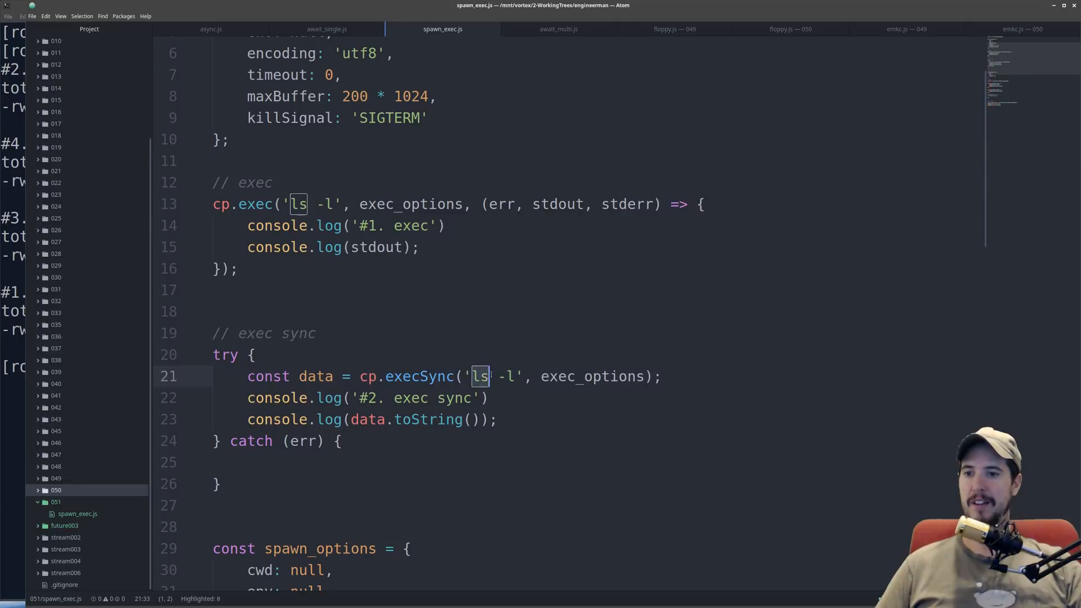
pyautogui.doubleClick(592, 377)
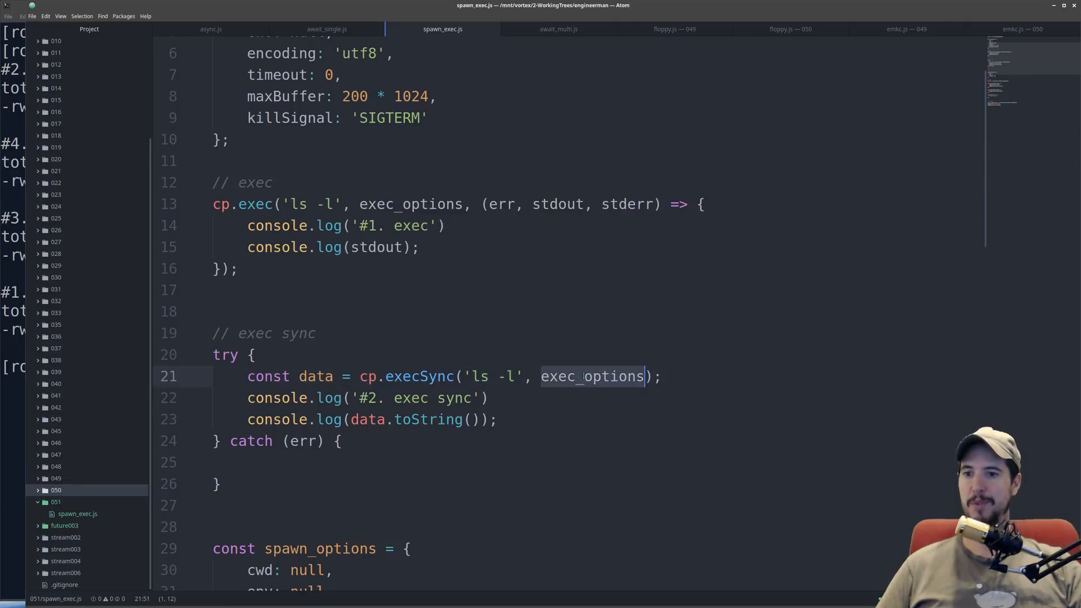
pyautogui.doubleClick(591, 376)
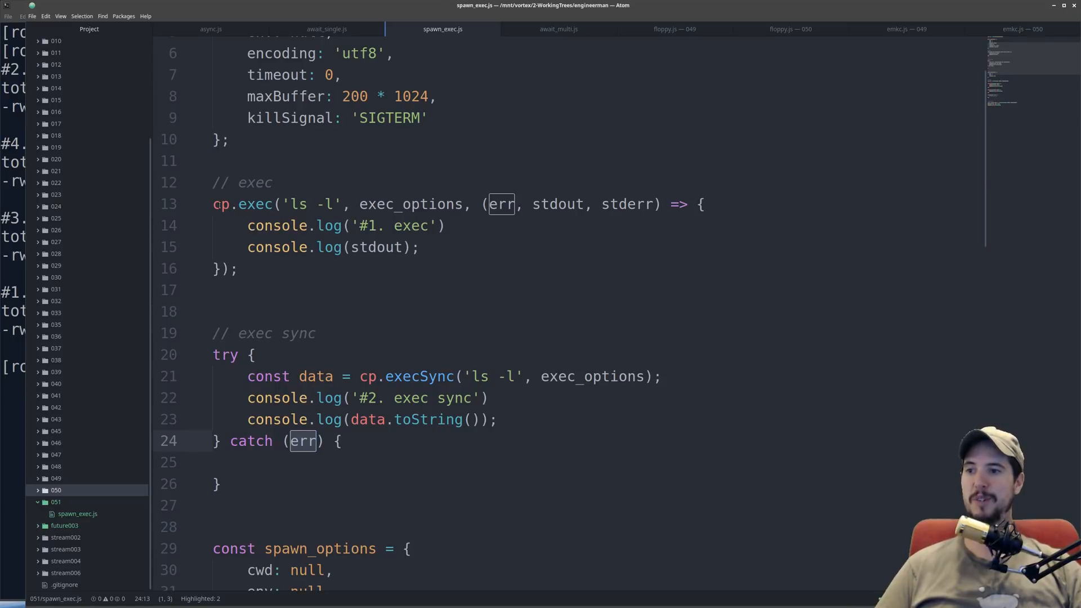
pyautogui.click(270, 203)
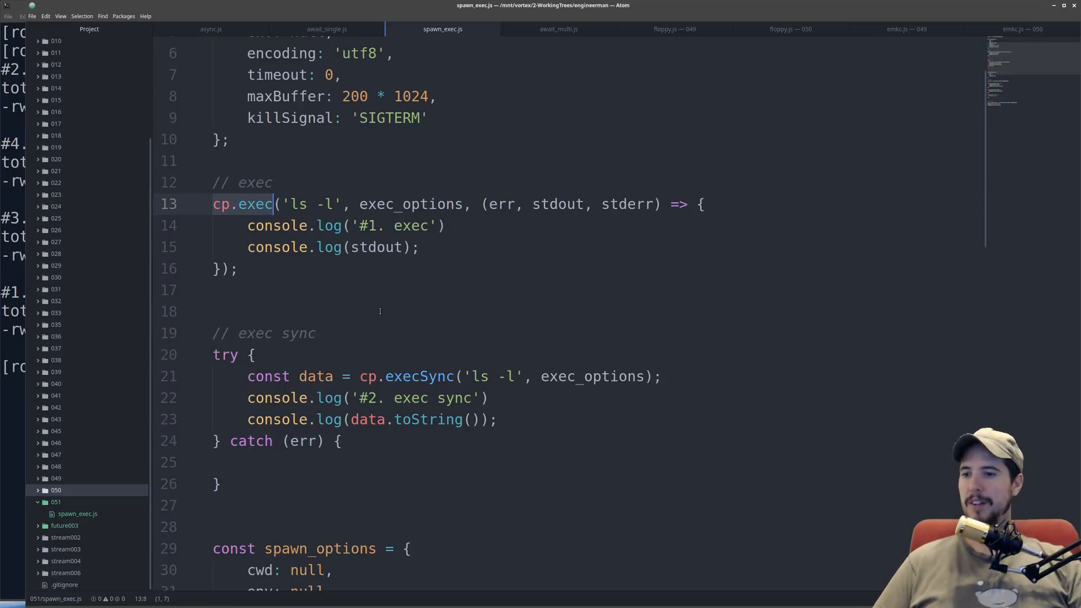
pyautogui.scroll(-3)
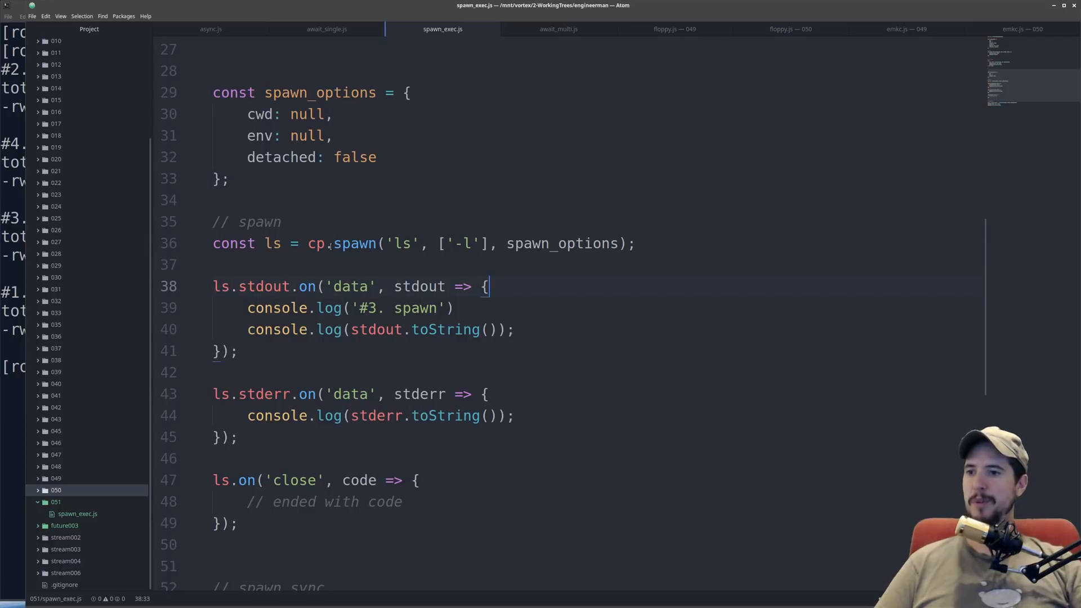
pyautogui.doubleClick(353, 243)
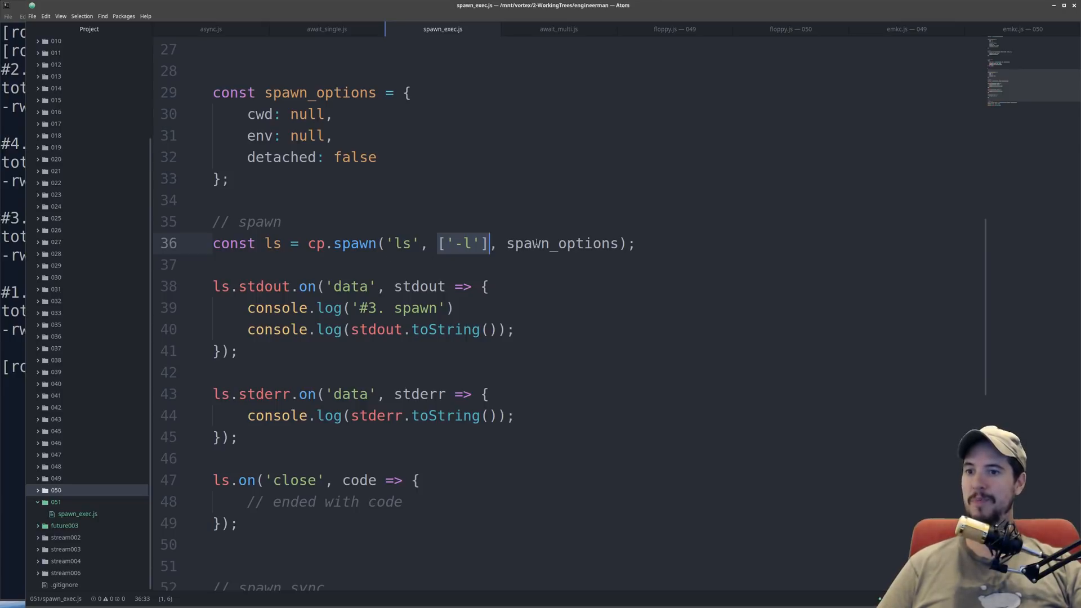
pyautogui.doubleClick(561, 242)
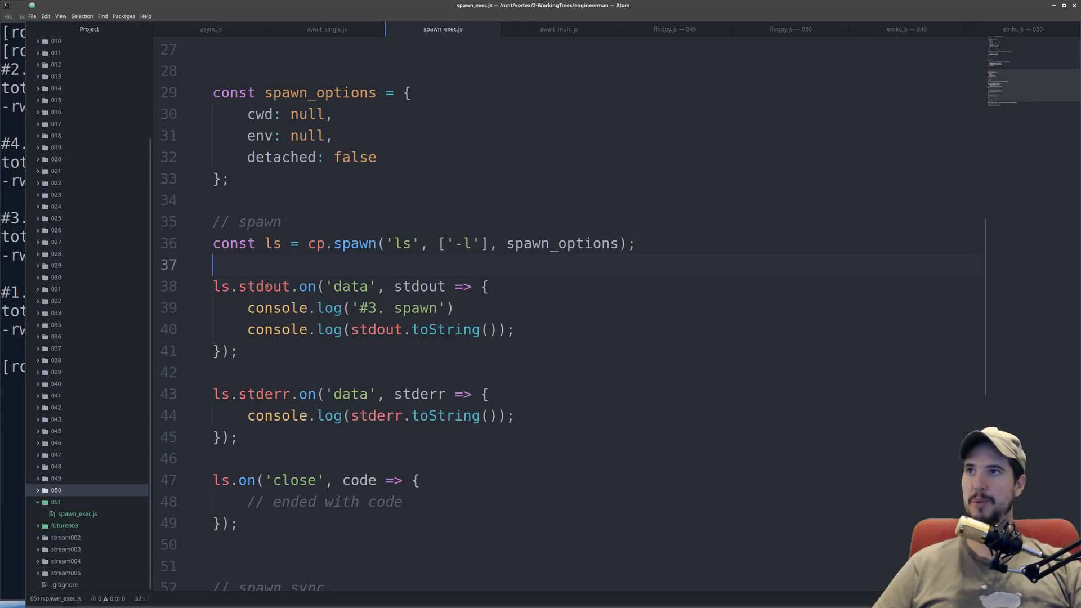
pyautogui.click(265, 286)
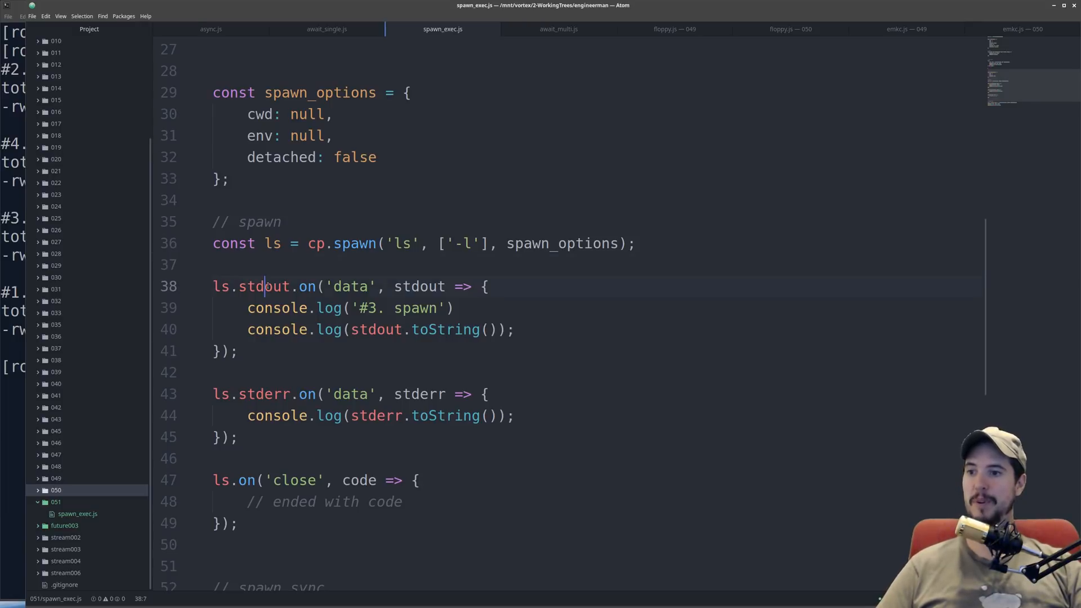
pyautogui.doubleClick(264, 394)
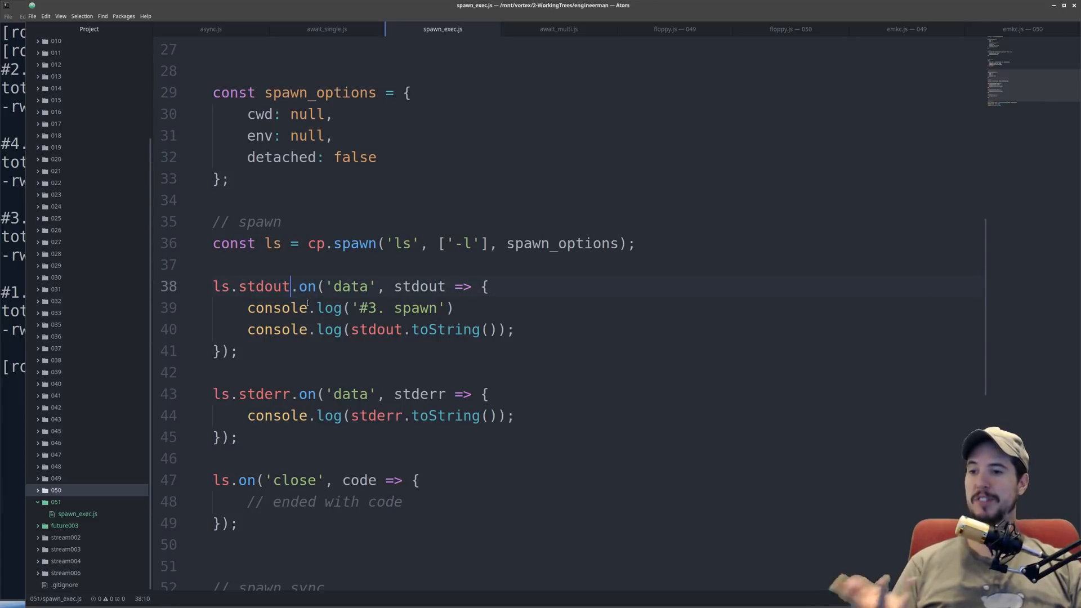
pyautogui.doubleClick(265, 286)
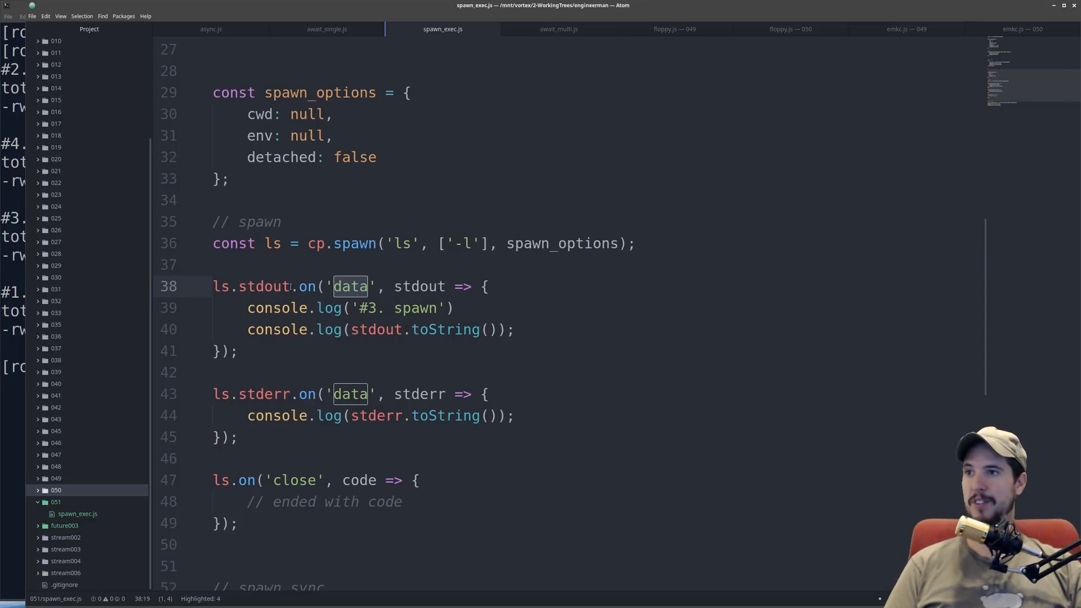
pyautogui.doubleClick(265, 286)
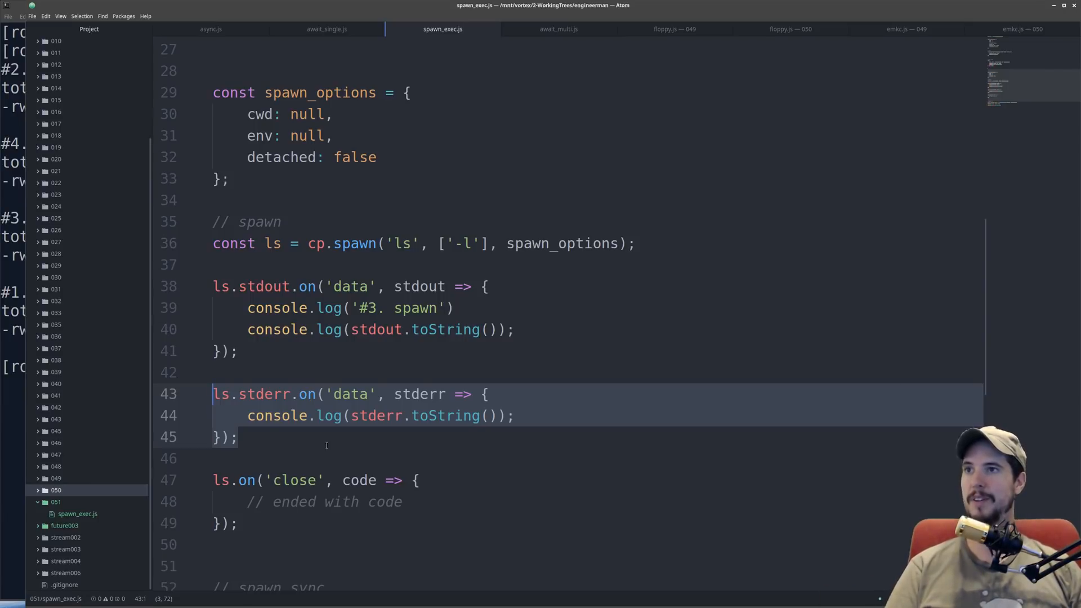
pyautogui.click(310, 458)
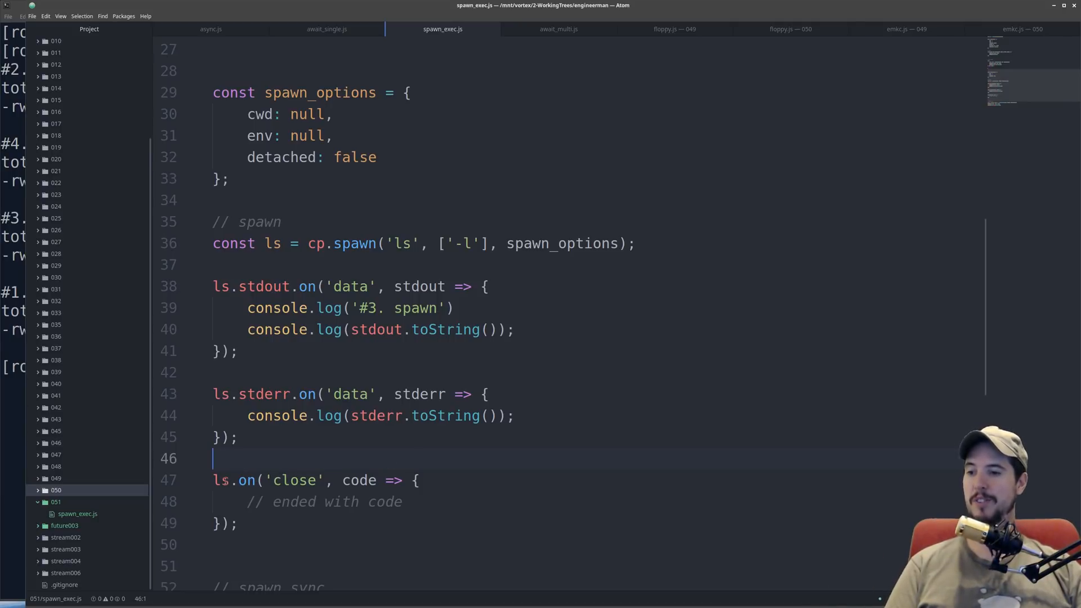
pyautogui.doubleClick(221, 480)
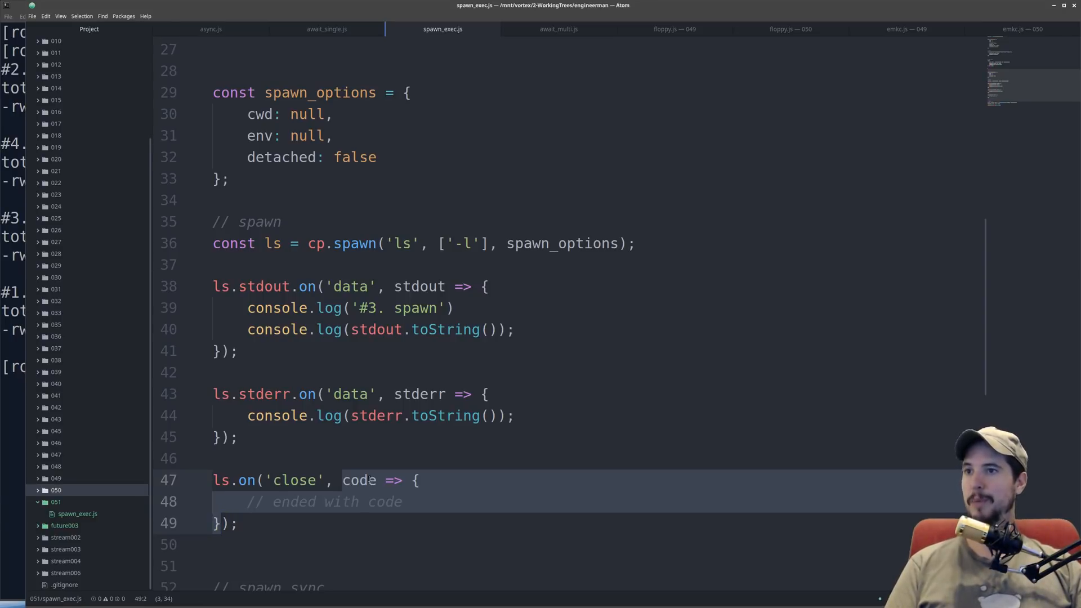
pyautogui.doubleClick(359, 479)
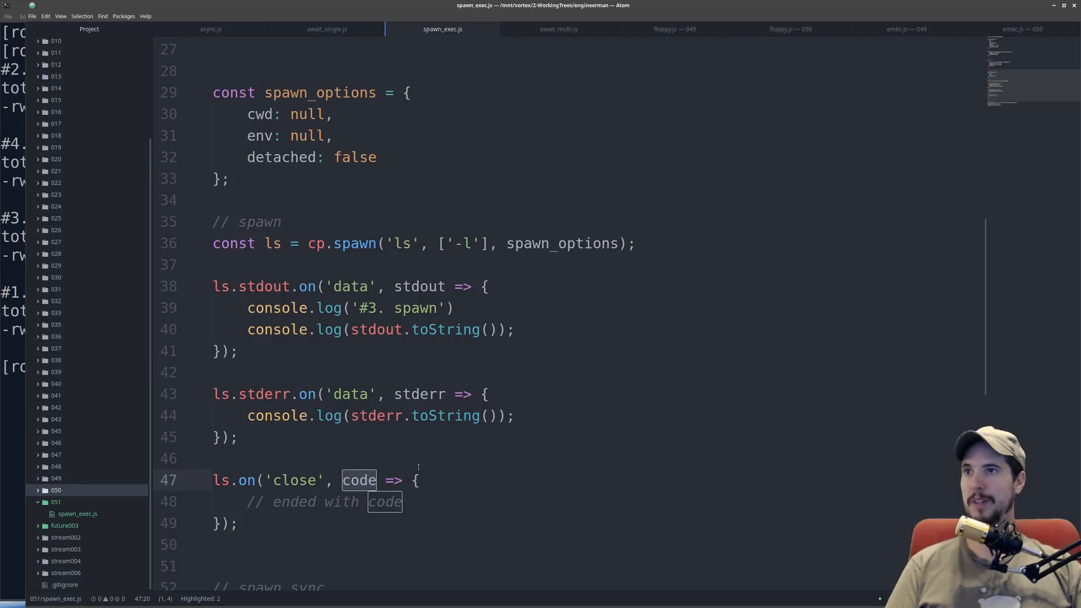
pyautogui.moveTo(414, 471)
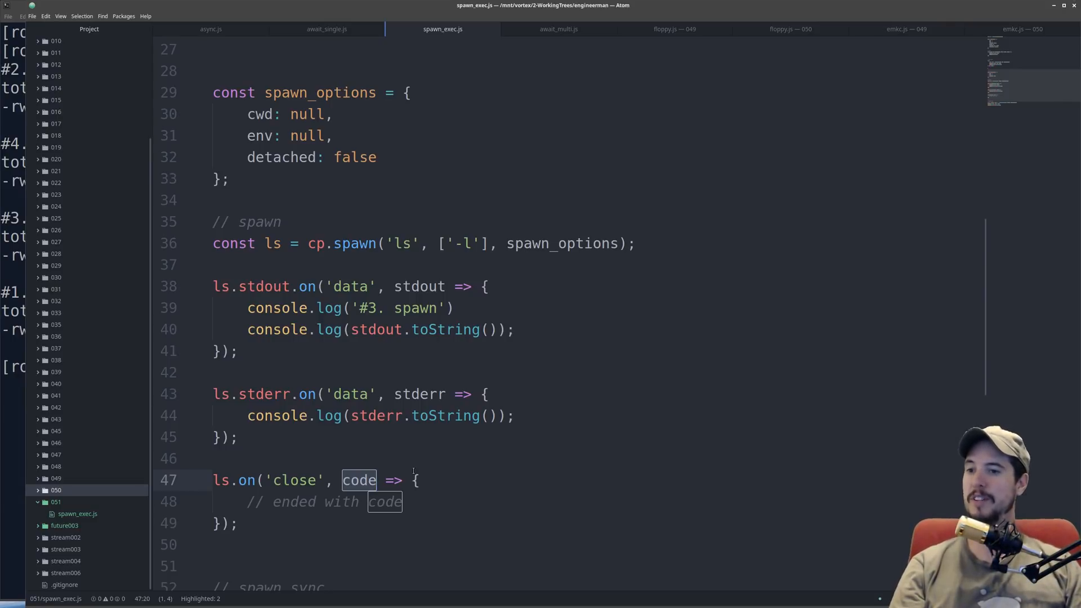
pyautogui.scroll(-3)
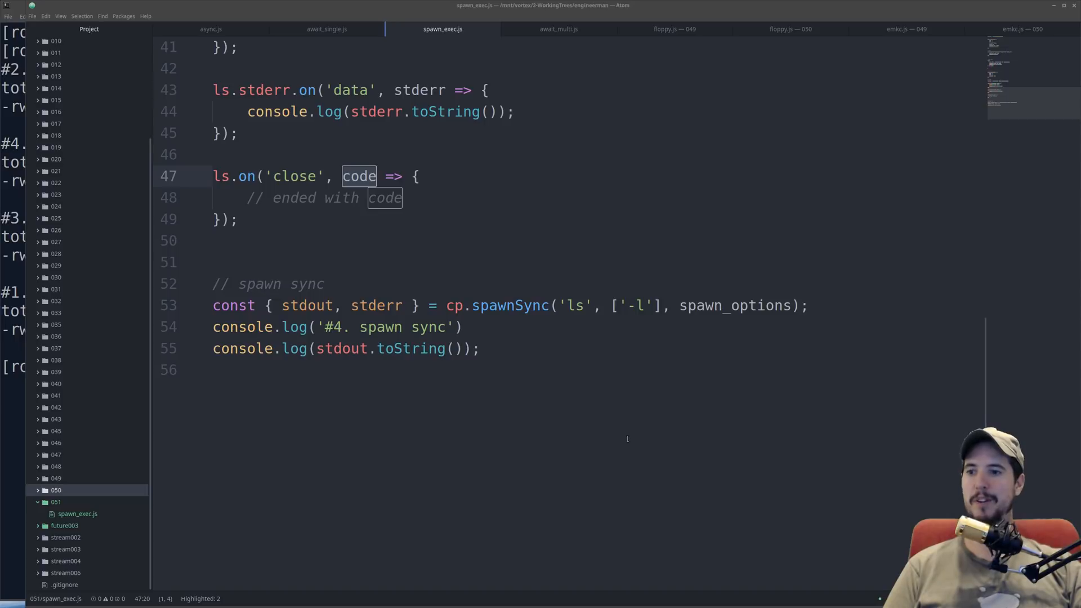
pyautogui.click(567, 305)
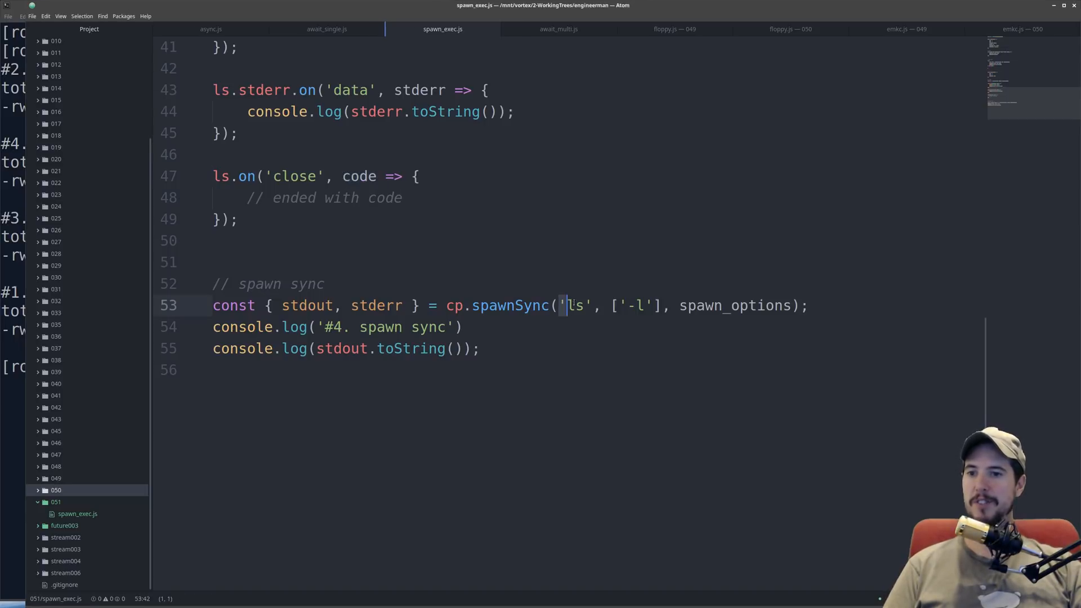
pyautogui.doubleClick(577, 305)
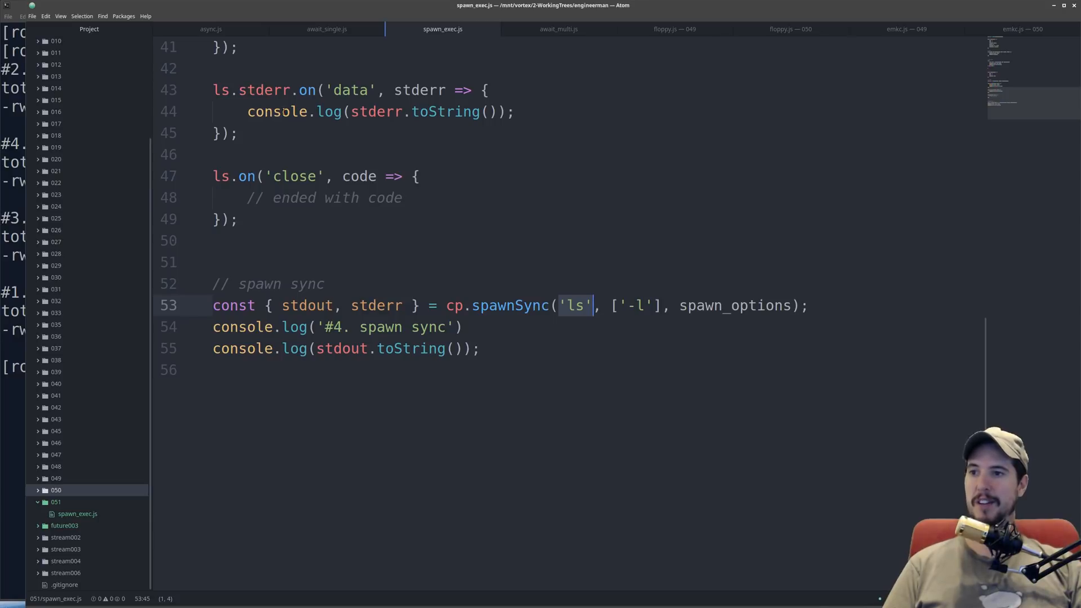
pyautogui.doubleClick(377, 306)
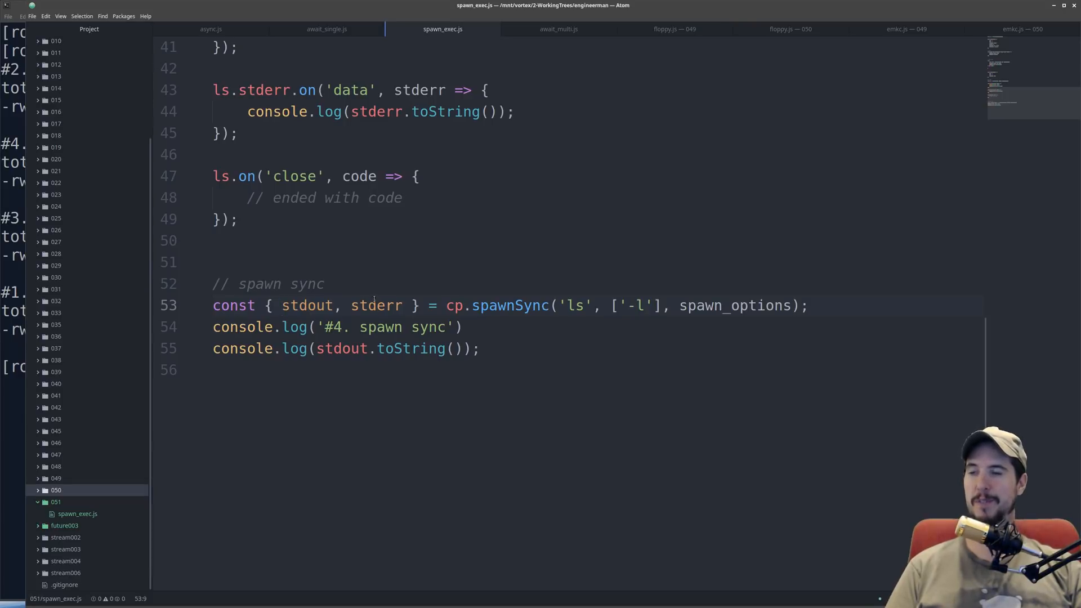
# Insert pid and status after stderr in the line 53 spawnSync destructuring
pyautogui.click(500, 370)
pyautogui.write(', ')
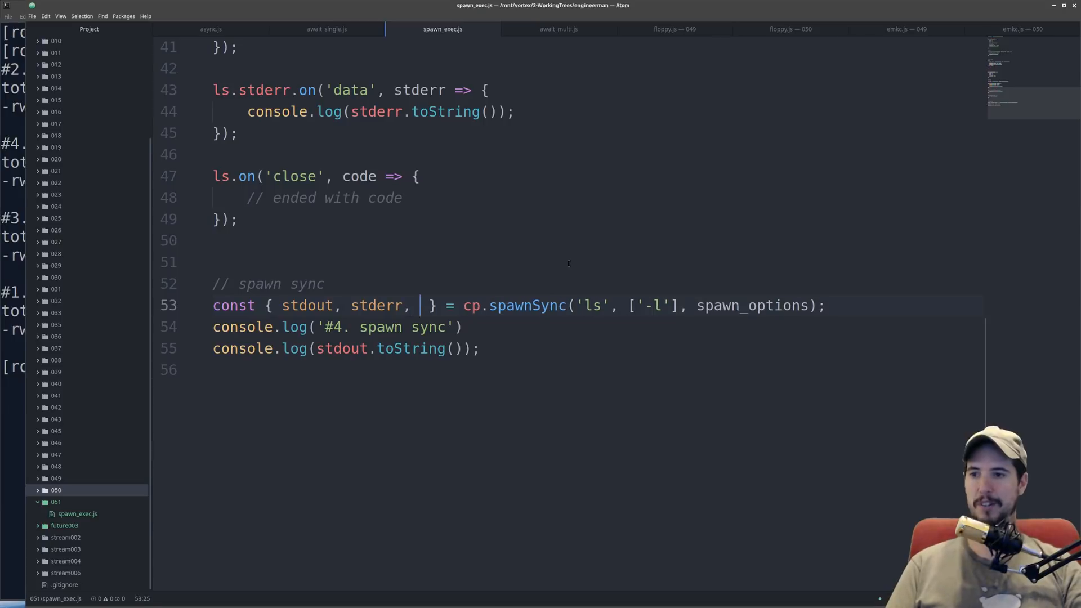
pyautogui.write('pid')
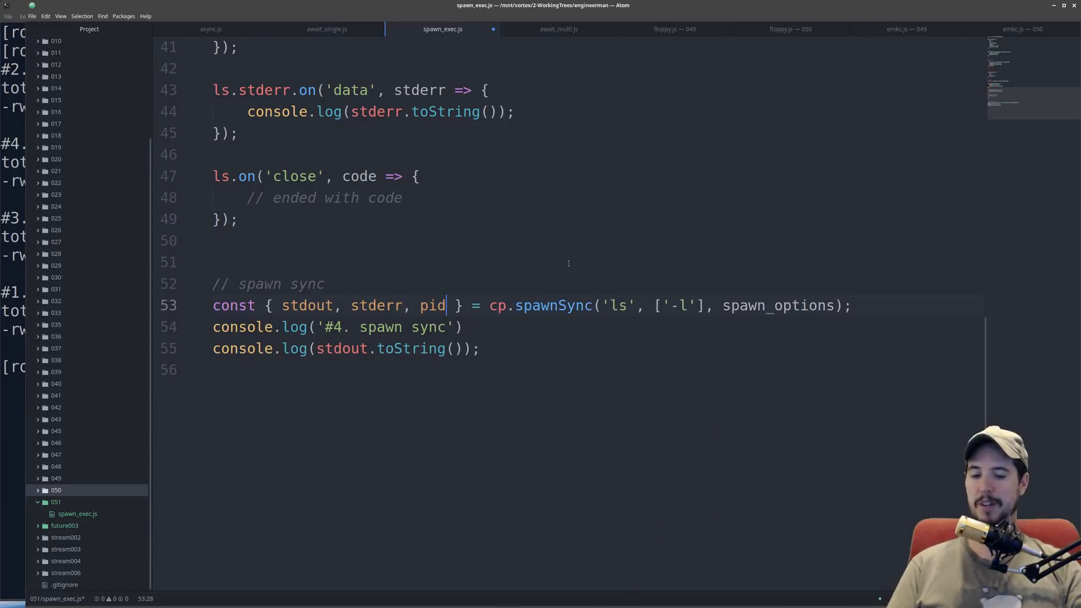
pyautogui.write(', status')
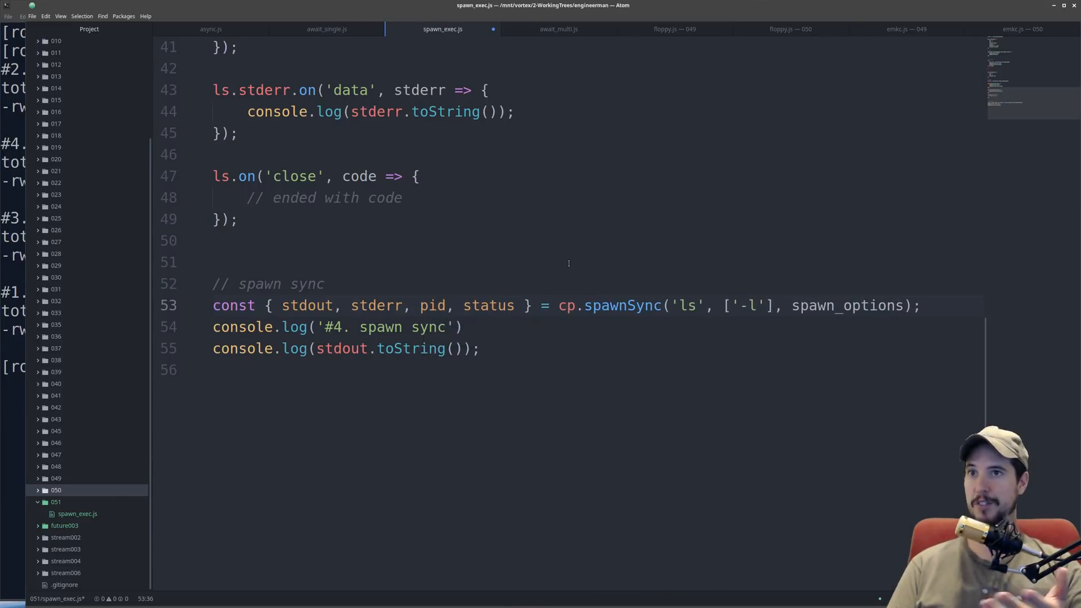